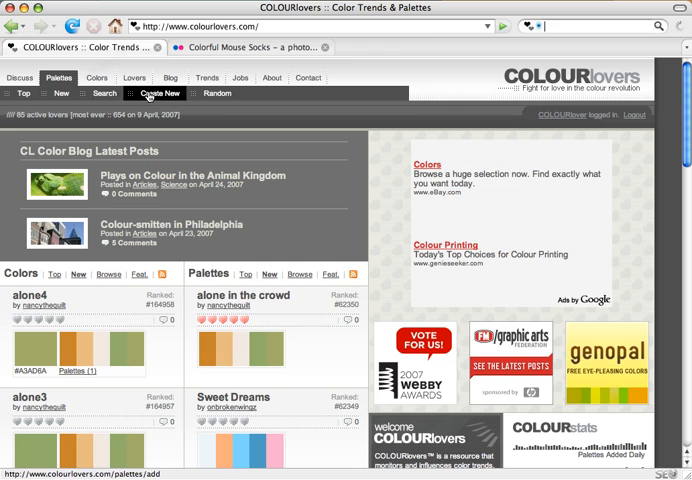
Step: Start a new palette from the Palettes menu, reaching the empty Add a Palette form
{"action": "left_click", "coordinate": [156, 92]}
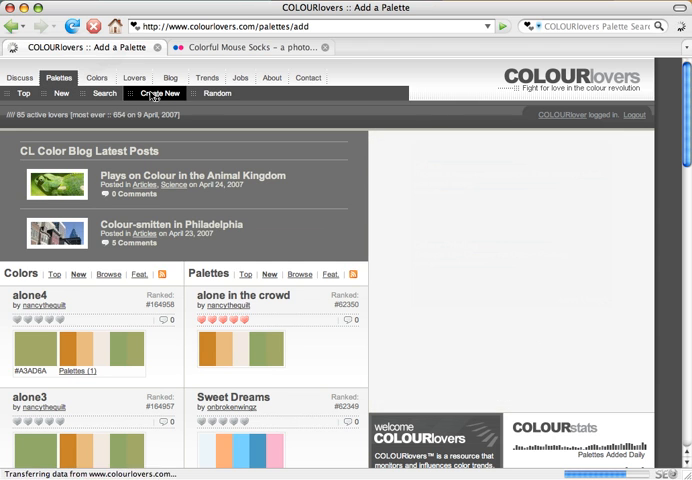
{"action": "left_click", "coordinate": [156, 92]}
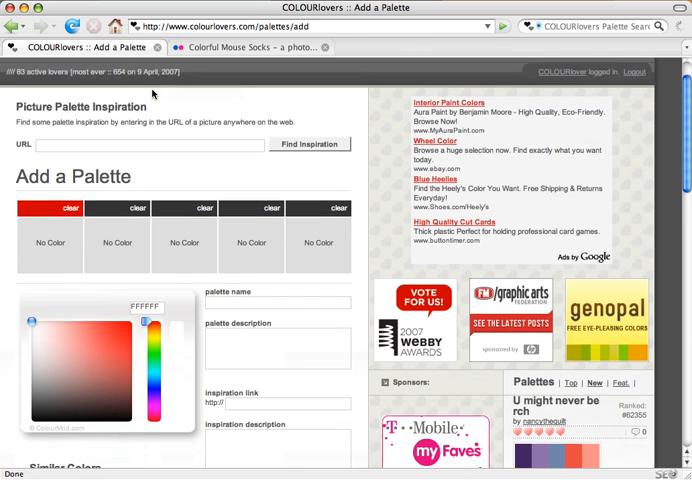
{"action": "scroll", "scroll_direction": "down", "scroll_amount": 3}
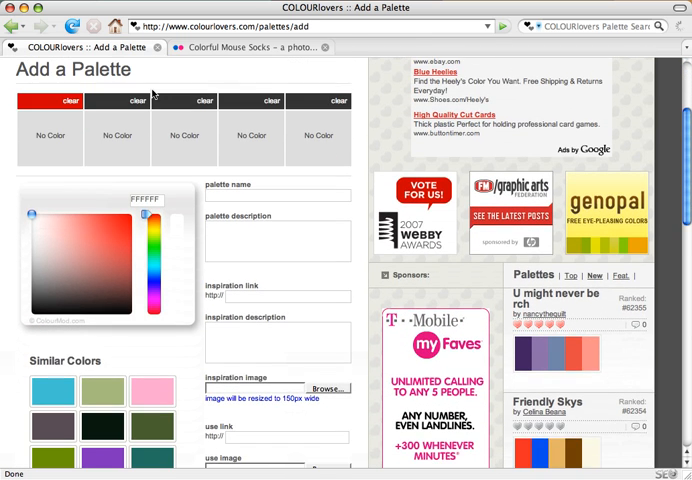
{"action": "scroll", "scroll_direction": "down", "scroll_amount": 3}
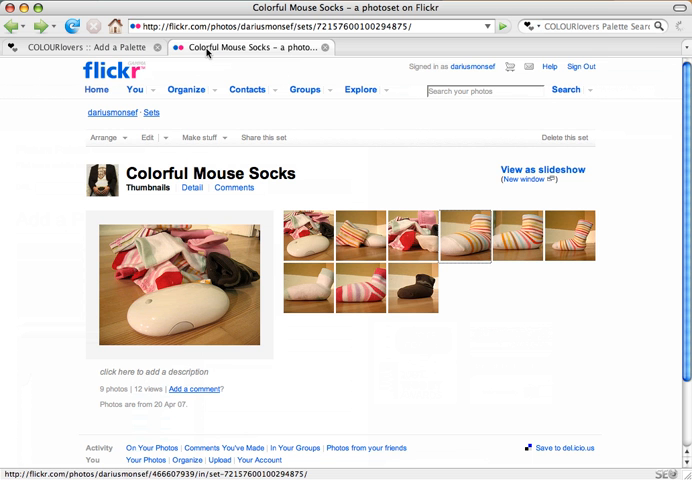
{"action": "mouse_move", "coordinate": [276, 164]}
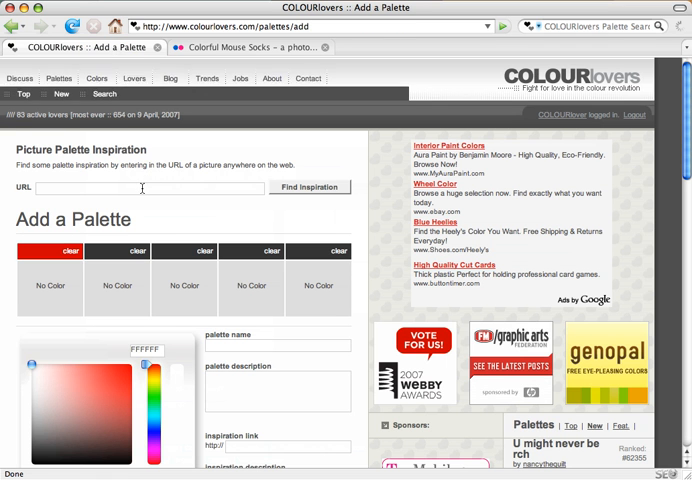
Step: Enter the Flickr sock image URL (farm1.static.flickr.com/171/466607939_52aa91d408_s.jpg) as picture inspiration
{"action": "type", "text": "http://farm1.static.flickr.com/171/466607939_52aa91d408_s.jpg"}
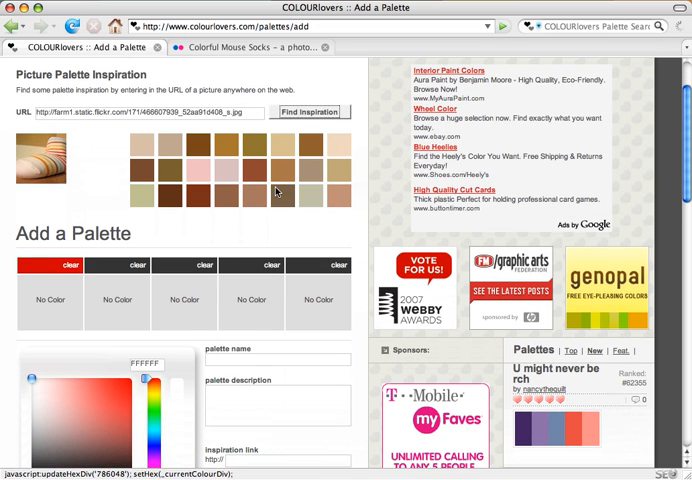
{"action": "scroll", "scroll_direction": "down", "scroll_amount": 3}
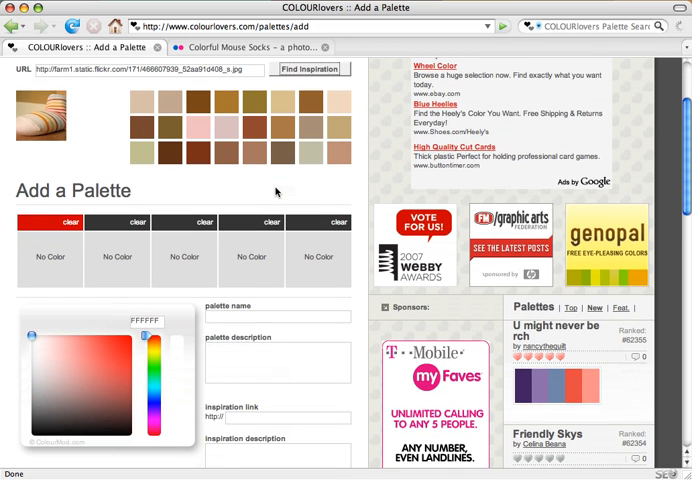
{"action": "mouse_move", "coordinate": [68, 262]}
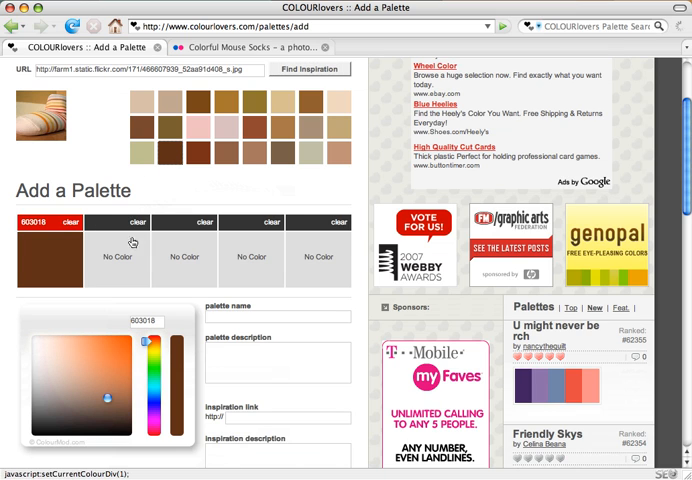
Step: Add a second brown, a redder brown and a tan swatch from the inspiration grid to the palette
{"action": "left_click", "coordinate": [118, 256]}
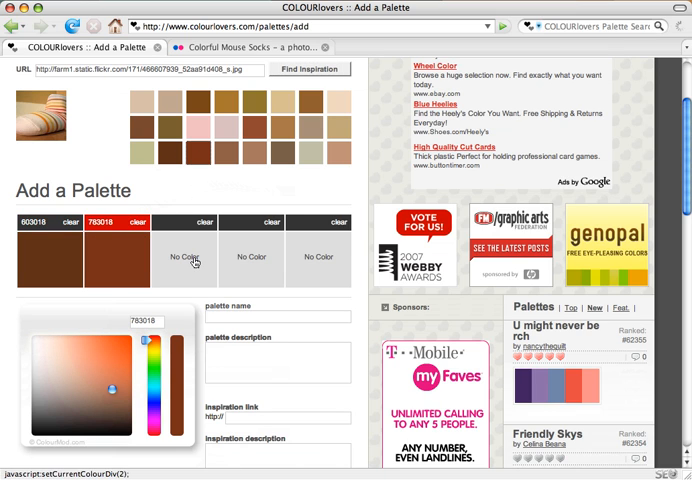
{"action": "left_click", "coordinate": [184, 262]}
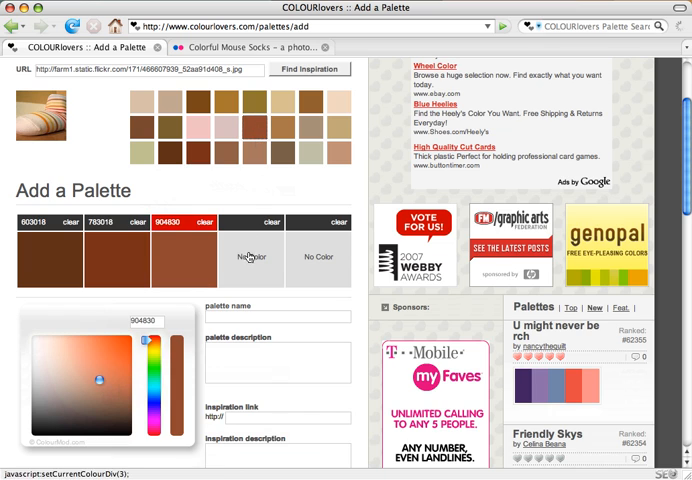
{"action": "left_click", "coordinate": [252, 256]}
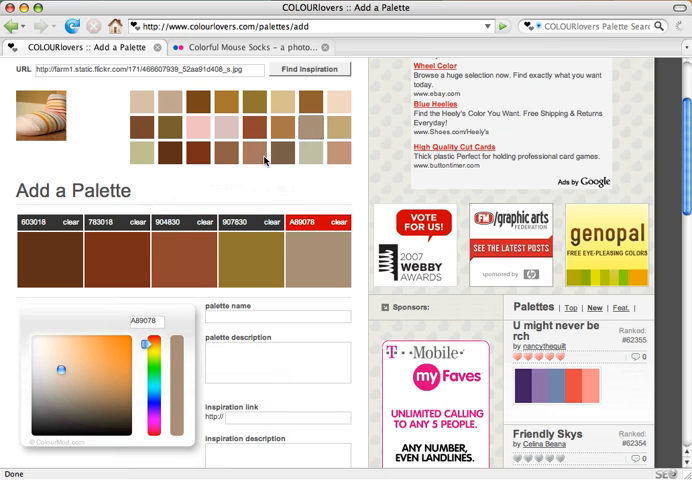
{"action": "mouse_move", "coordinate": [210, 184]}
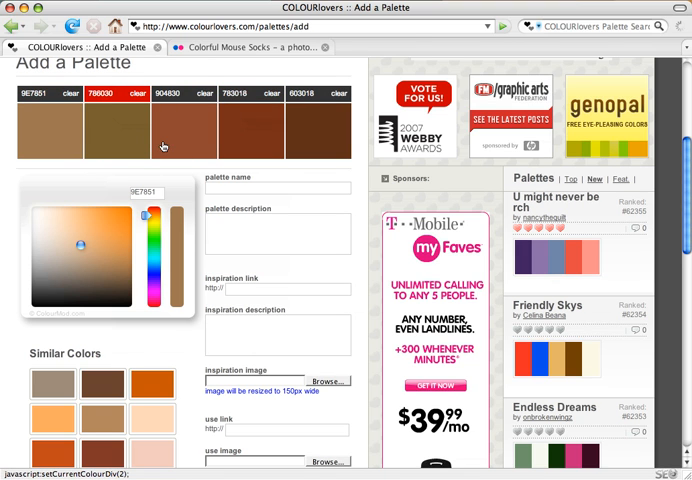
Step: Bring the colour picker and similar brown/orange suggestions into view for the selected slot
{"action": "scroll", "scroll_direction": "down", "scroll_amount": 3}
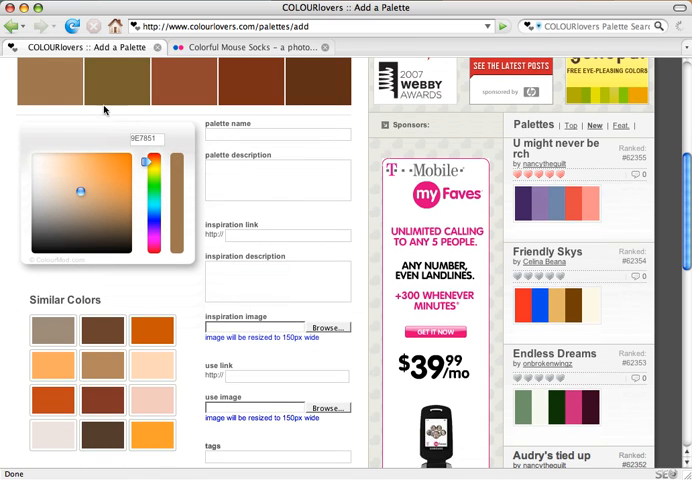
{"action": "mouse_move", "coordinate": [104, 284]}
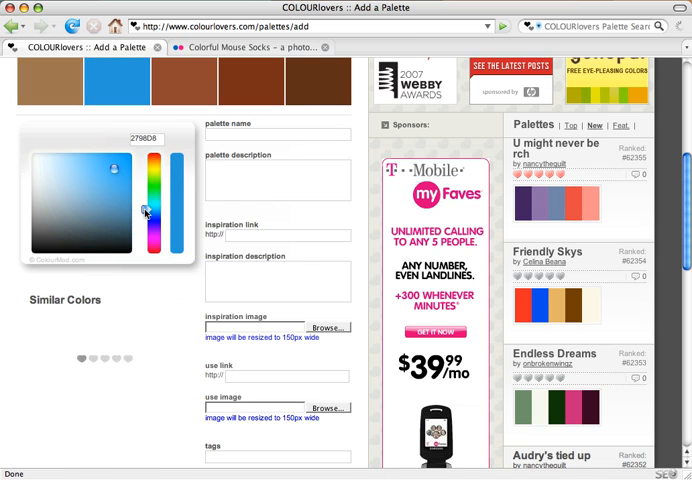
Step: Shift one palette colour toward an olive-khaki shade in the colour picker
{"action": "left_click", "coordinate": [170, 190]}
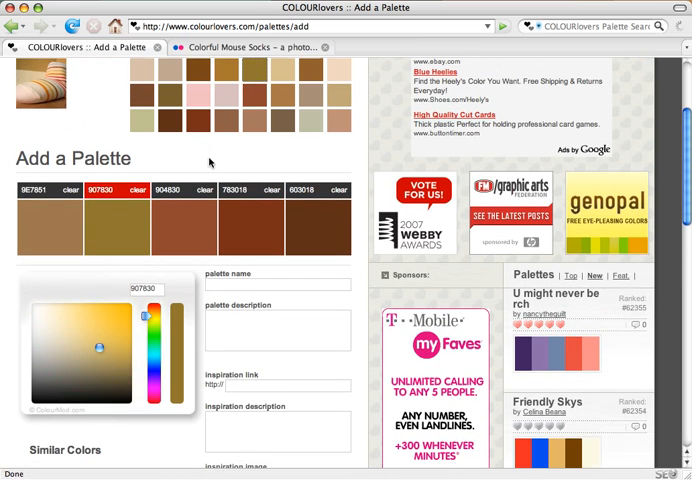
{"action": "scroll", "scroll_direction": "down", "scroll_amount": 3}
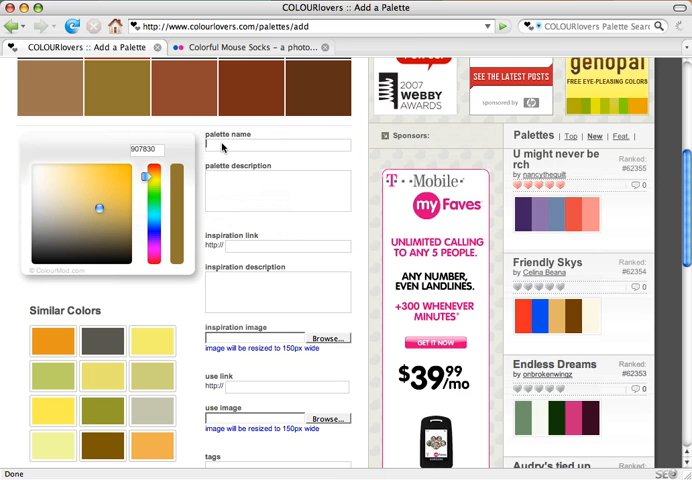
Step: Enter 'Sock Love' as the palette name and move down to the Add Palette button
{"action": "type", "text": "S"}
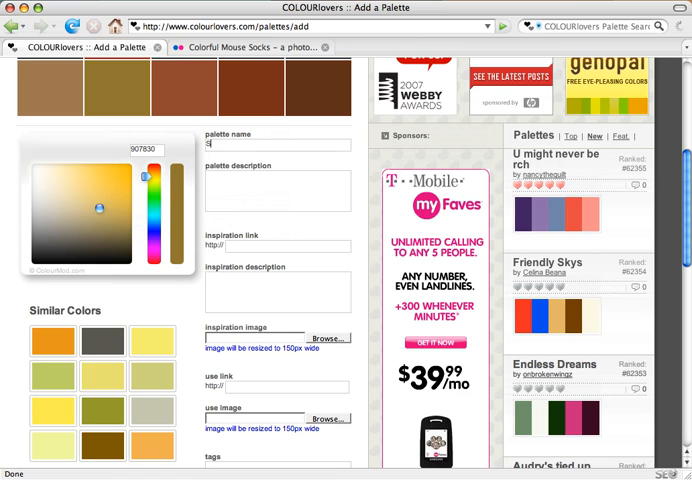
{"action": "type", "text": "Sock Love"}
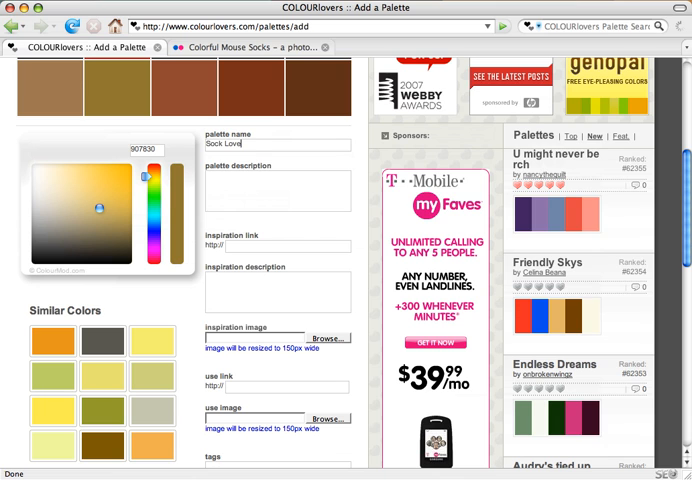
{"action": "scroll", "scroll_direction": "down", "scroll_amount": 3}
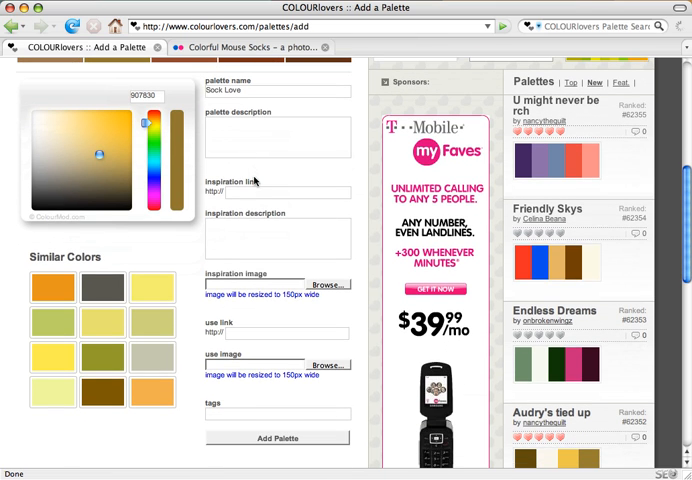
{"action": "scroll", "scroll_direction": "down", "scroll_amount": 3}
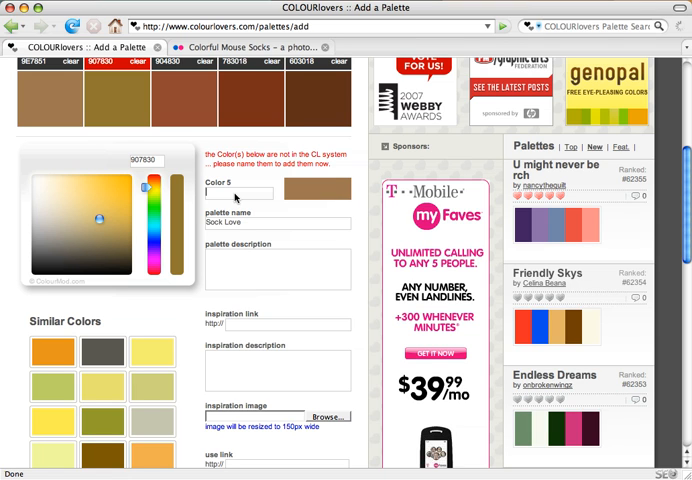
Step: Name the unregistered fifth colour 'Toenai' after submitting the palette
{"action": "type", "text": "Toenail"}
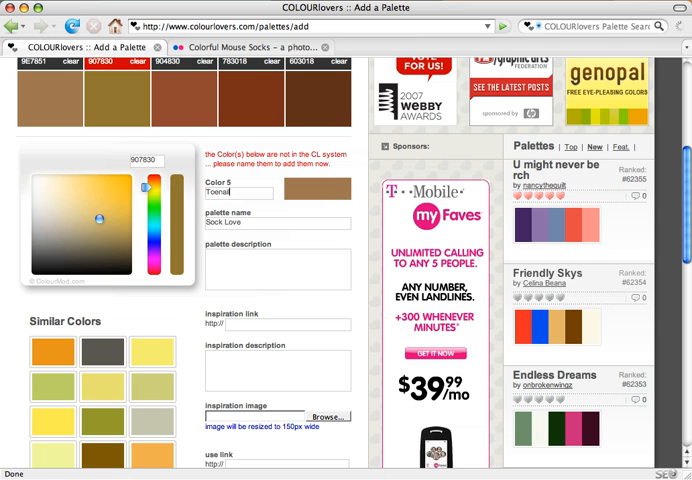